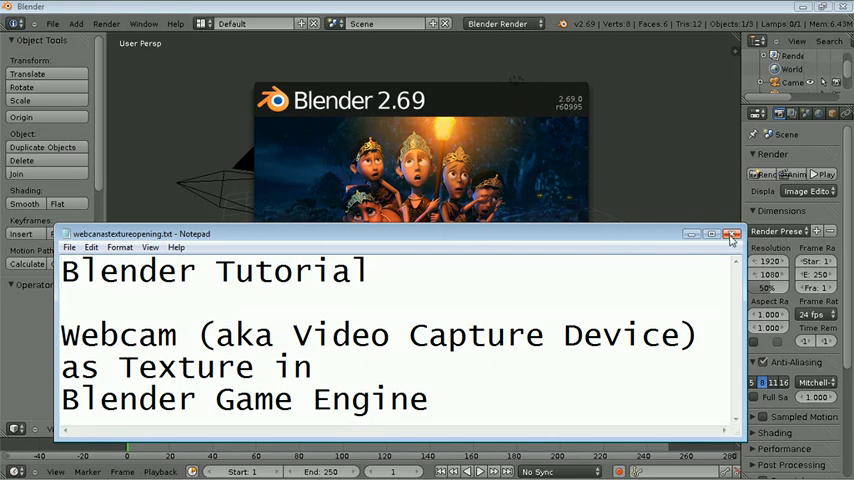
# Close the Notepad title notes and switch the render engine to Blender Game.
pyautogui.click(731, 234)
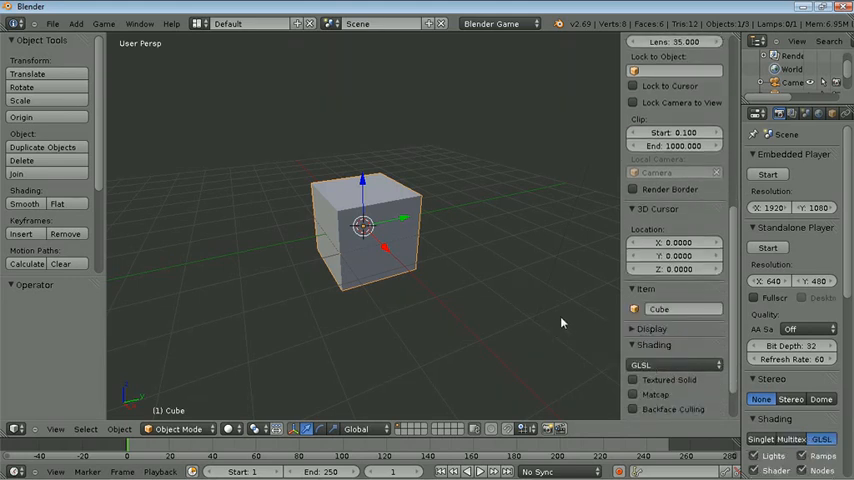
# Hide the 3D viewport's properties side shelf to widen the scene area.
pyautogui.click(545, 295)
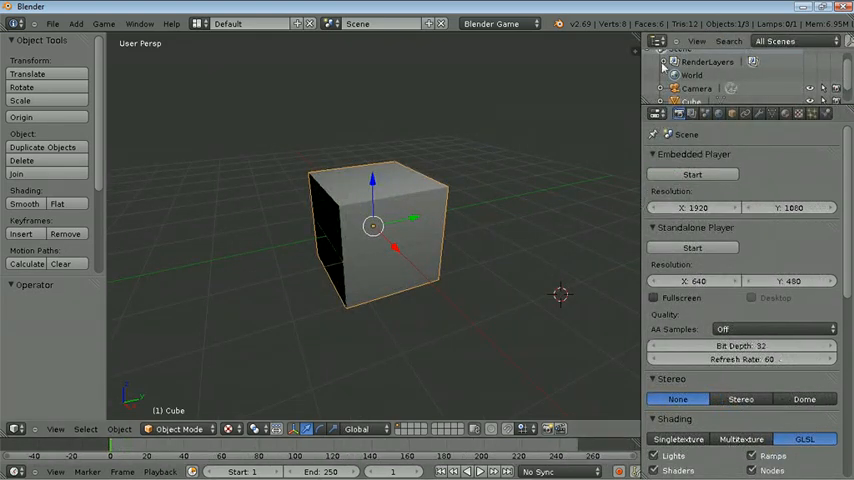
pyautogui.moveTo(799, 113)
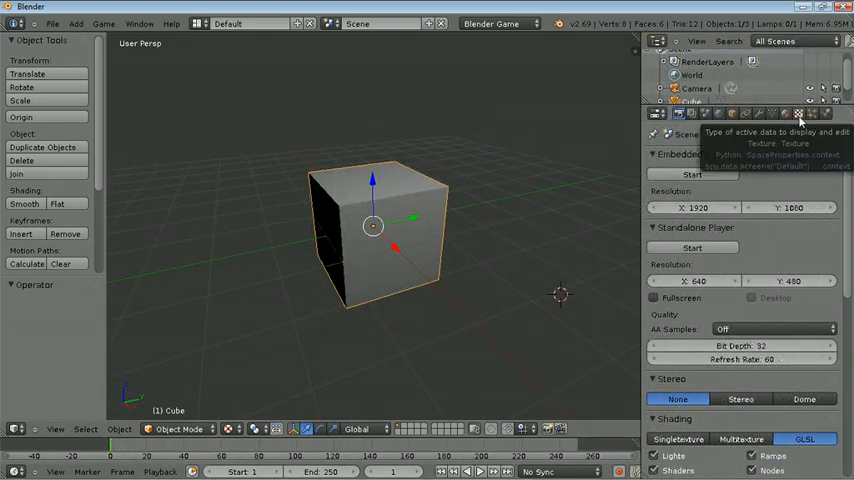
# Add an Image or Movie texture to the cube and browse for its image.
pyautogui.click(798, 113)
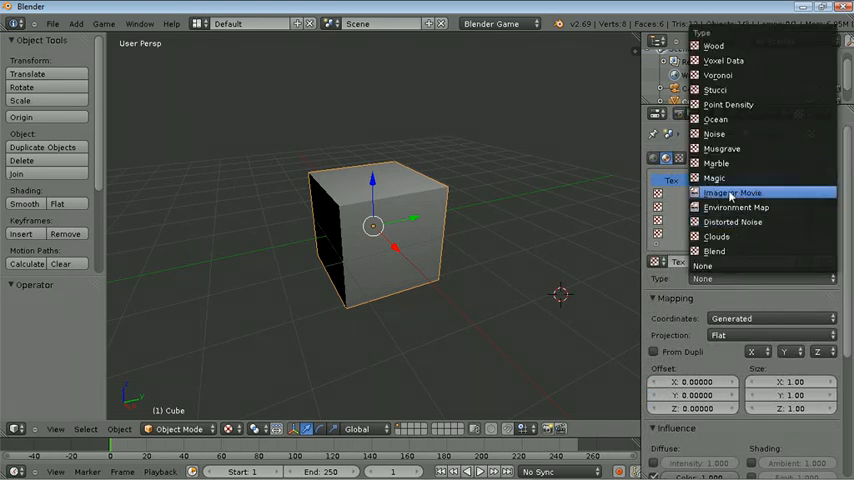
pyautogui.click(733, 192)
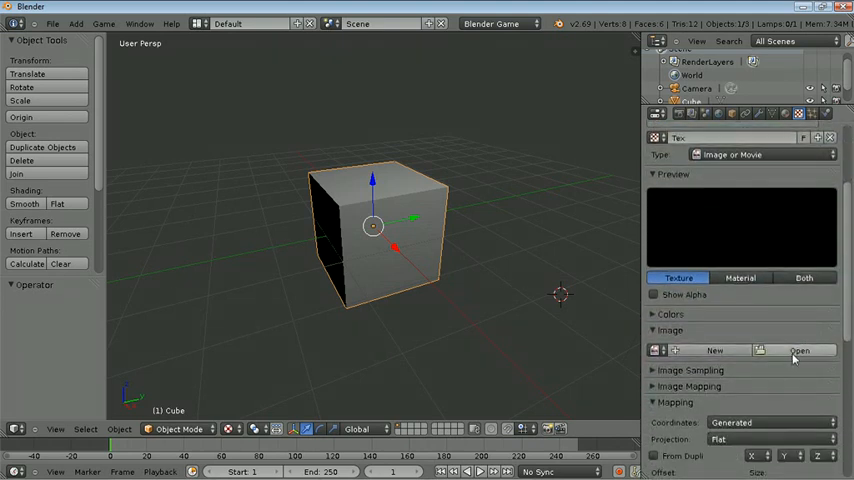
pyautogui.click(800, 350)
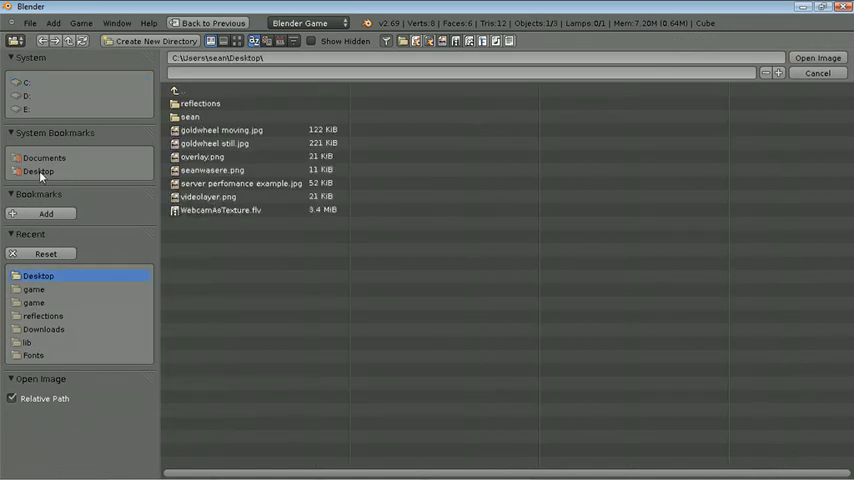
# Load videolayer.png from the Desktop as the cube's texture image.
pyautogui.click(208, 196)
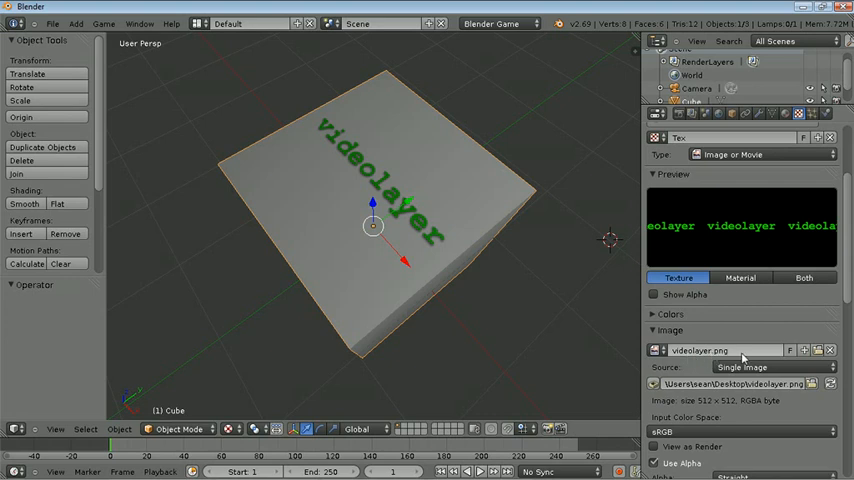
pyautogui.moveTo(556, 250)
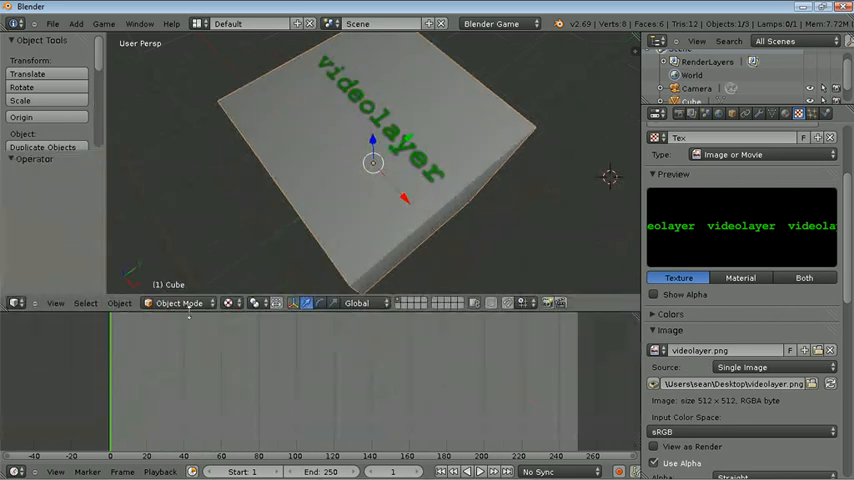
# Convert the enlarged bottom area into a Text Editor with a new 'video' script.
pyautogui.click(17, 303)
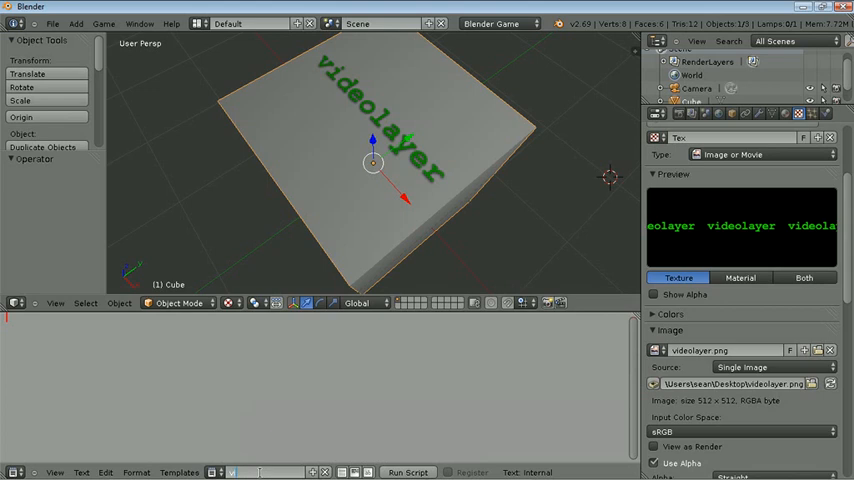
pyautogui.write('video')
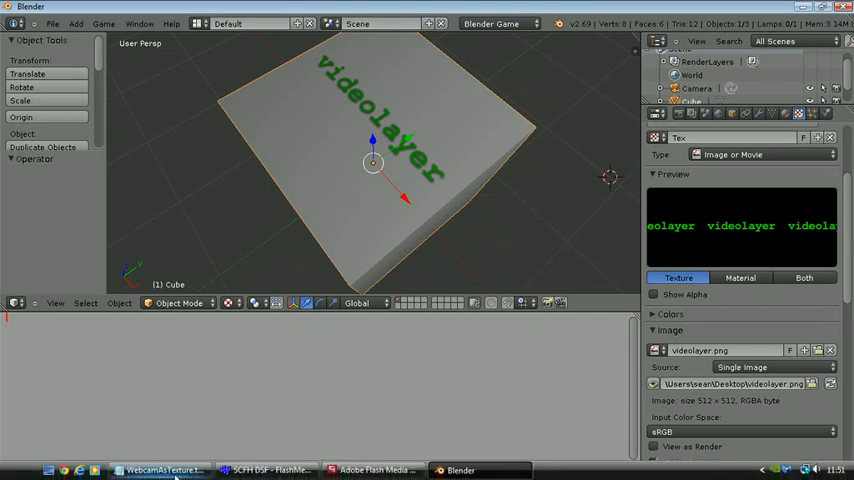
pyautogui.click(158, 470)
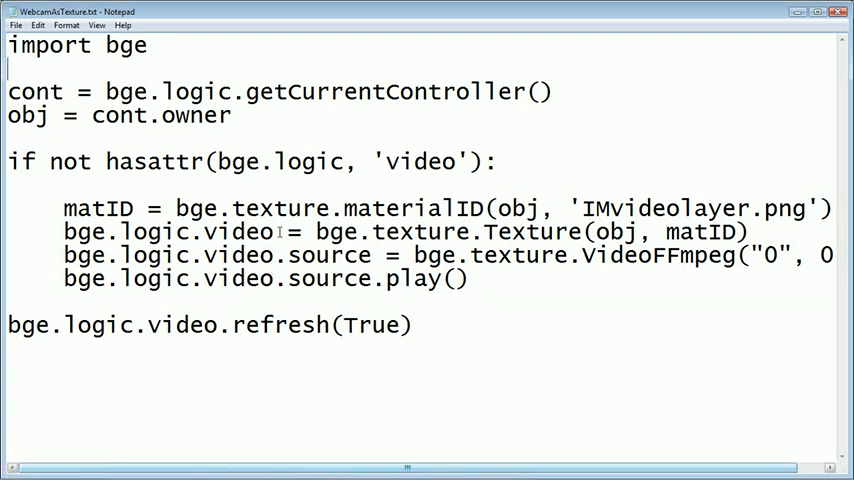
pyautogui.moveTo(611, 350)
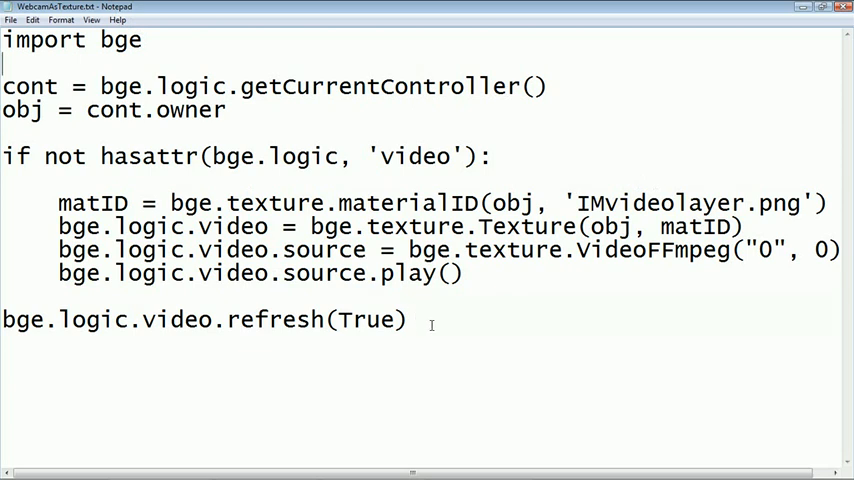
pyautogui.press('ctrl+a')
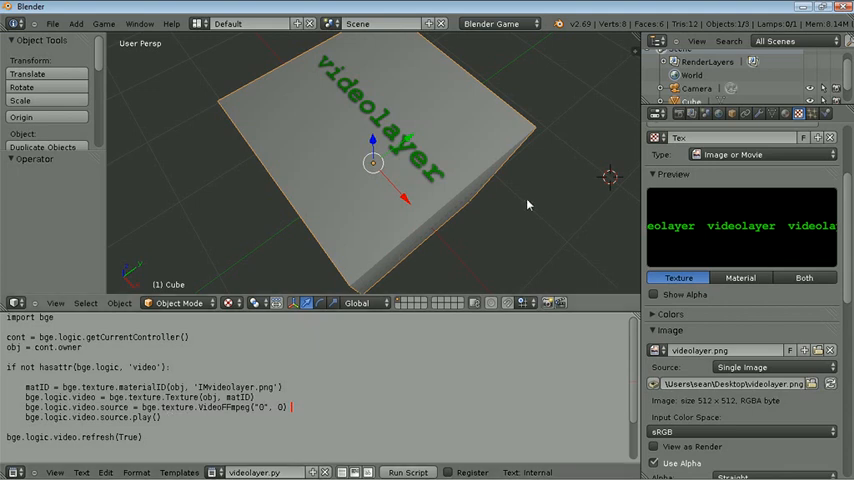
pyautogui.moveTo(443, 261)
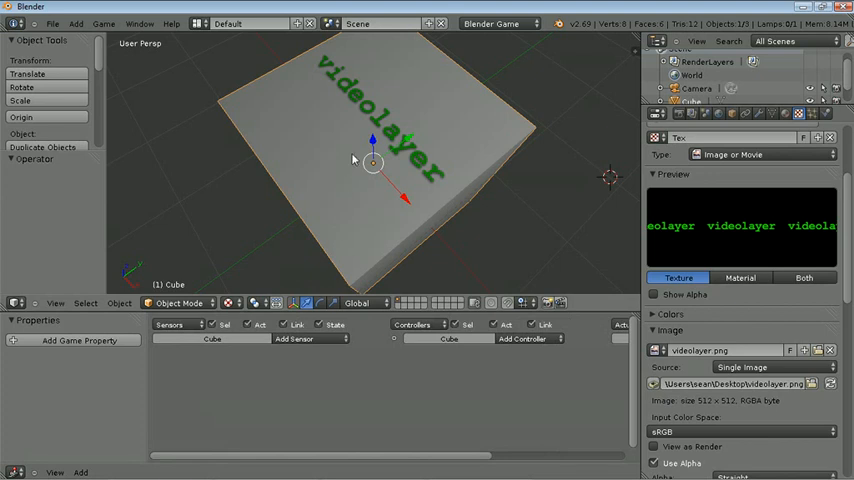
pyautogui.moveTo(213, 339)
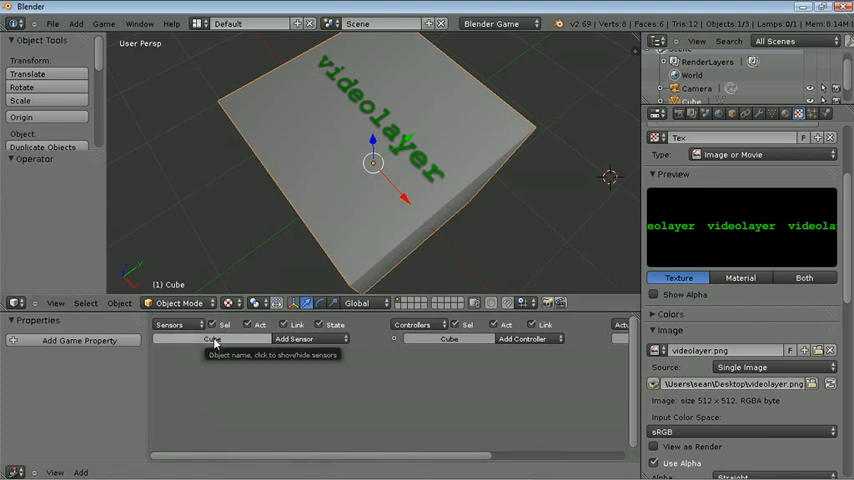
# Add an Always sensor and a Python controller for videolayer.py to the cube.
pyautogui.click(293, 338)
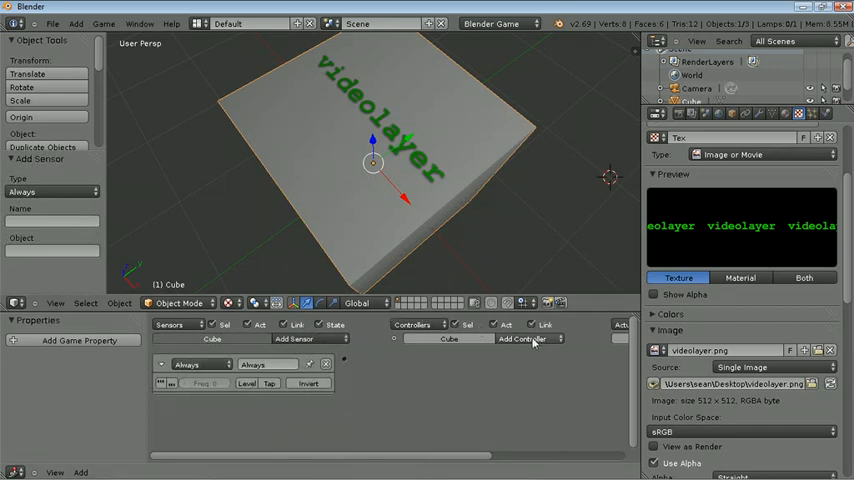
pyautogui.click(528, 338)
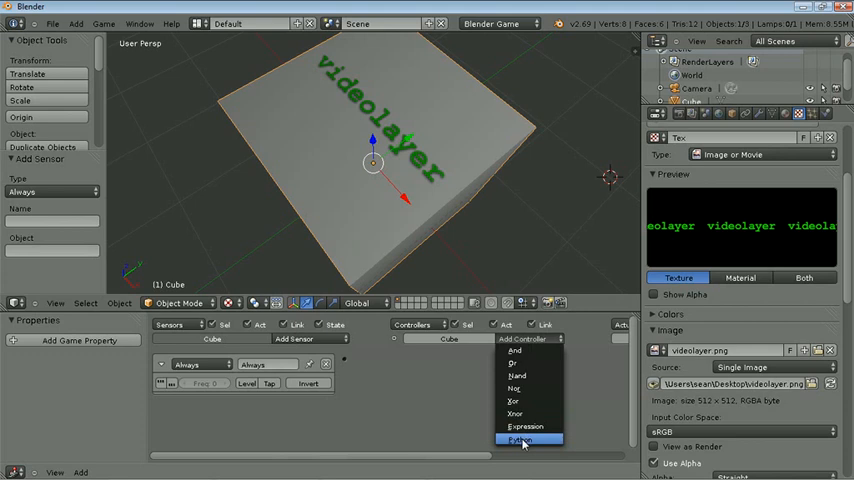
pyautogui.click(520, 440)
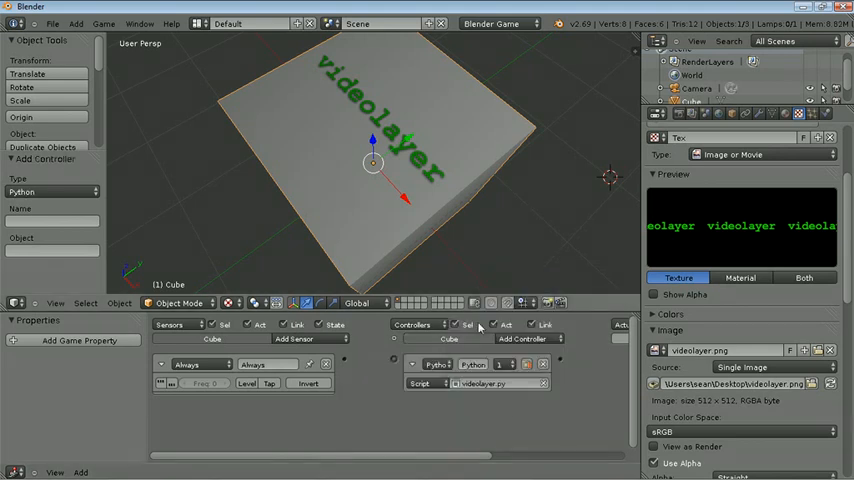
pyautogui.moveTo(505, 384)
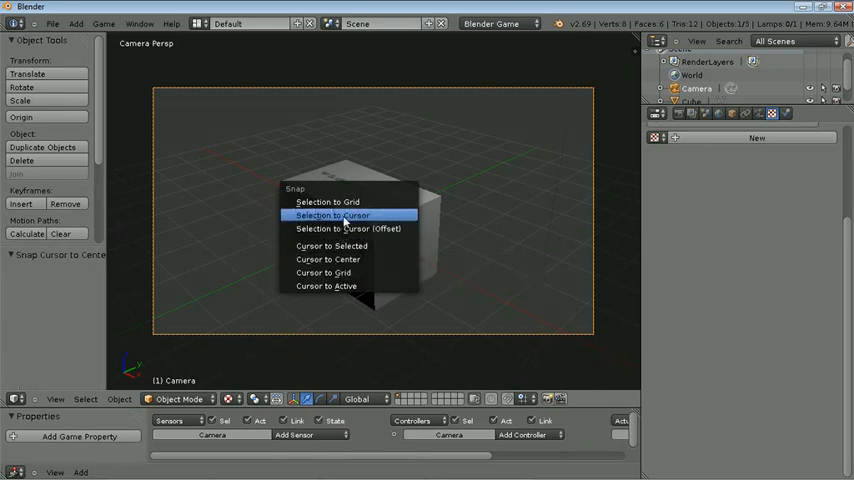
# Snap the camera to the 3D cursor with Selection to Cursor.
pyautogui.click(331, 215)
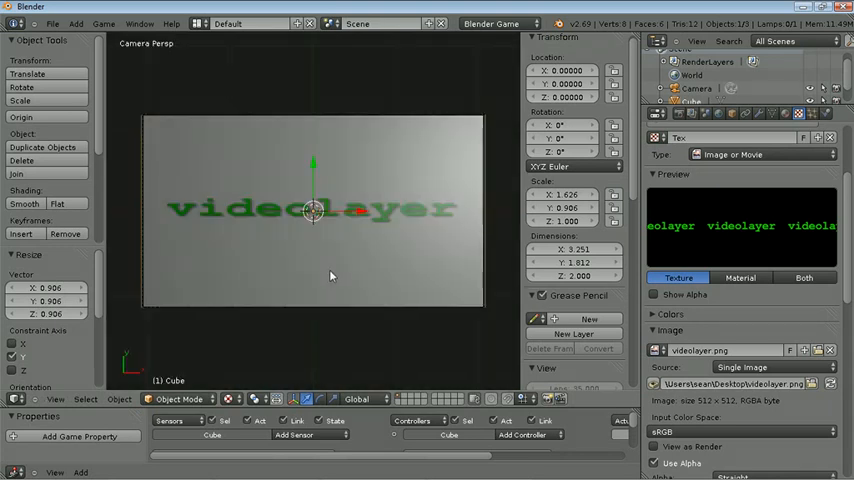
# Switch to top view and tick Shadeless in the cube's material settings.
pyautogui.press('KP_7')
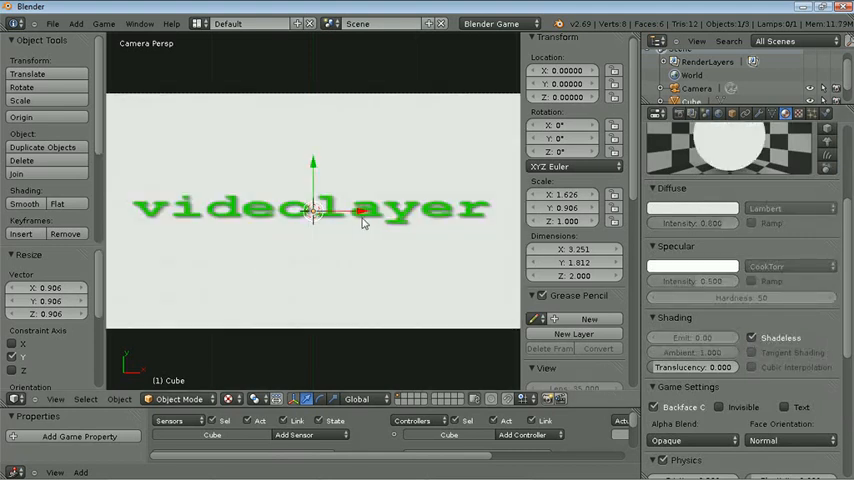
pyautogui.moveTo(328, 259)
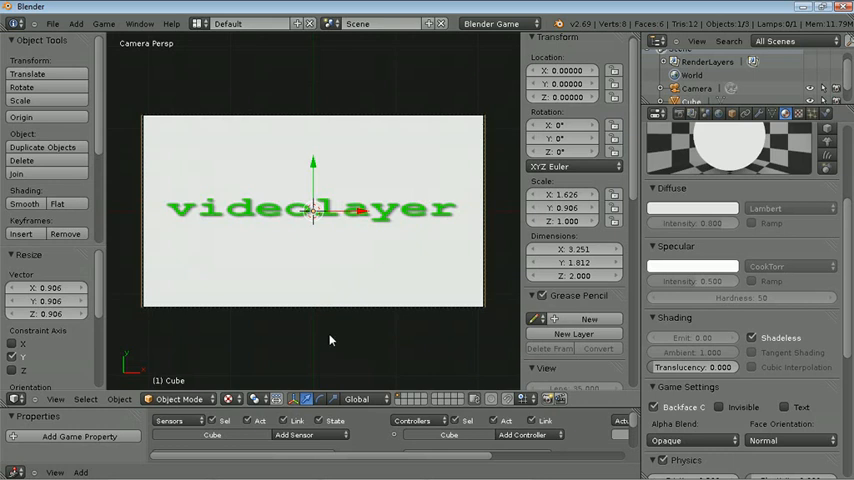
pyautogui.moveTo(358, 335)
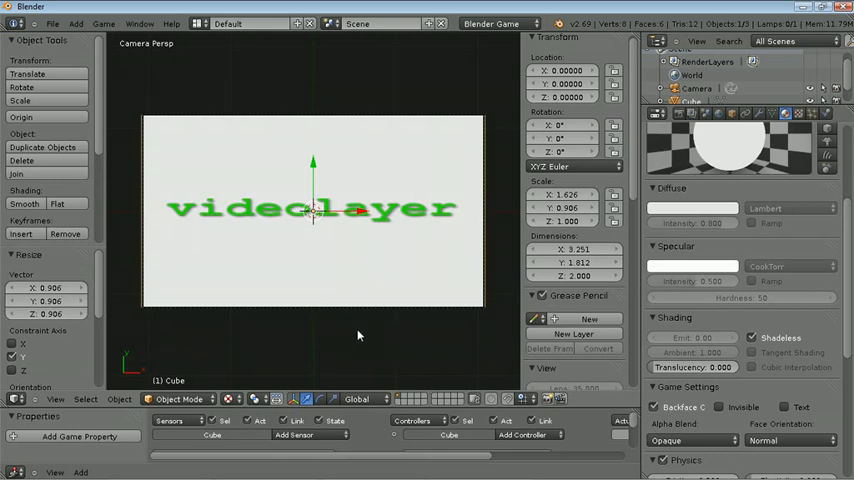
pyautogui.scroll(-3)
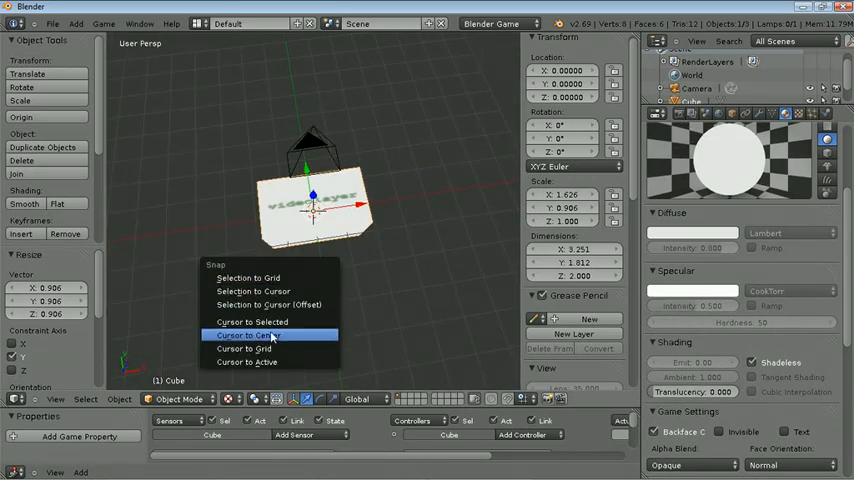
# Reset the 3D cursor to the world origin and add a plane mesh there.
pyautogui.click(247, 334)
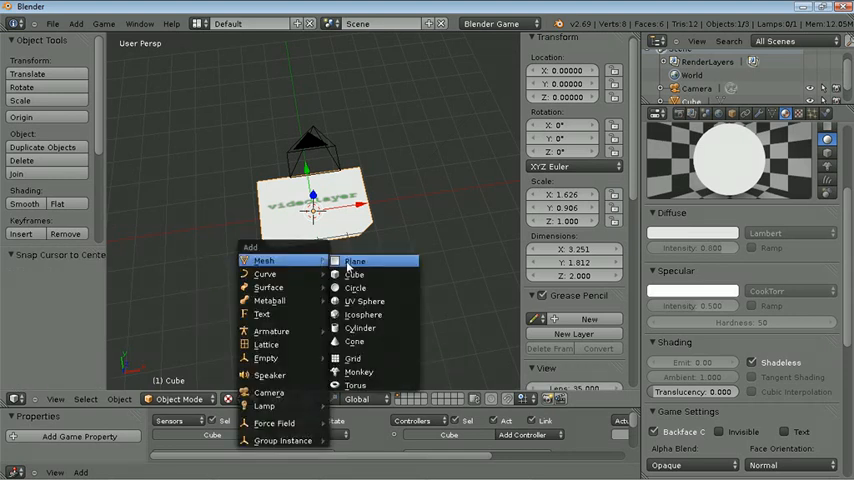
pyautogui.click(354, 261)
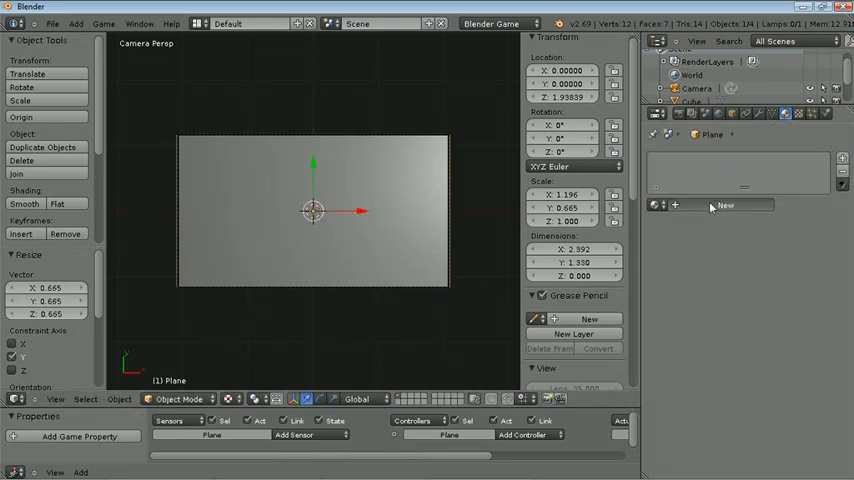
# Give the plane a new material with an Image or Movie texture from overlay.png.
pyautogui.click(724, 205)
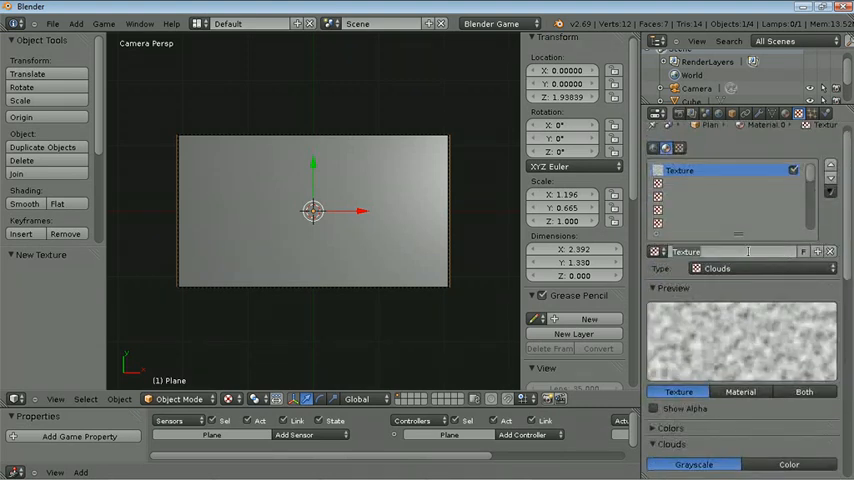
pyautogui.click(760, 267)
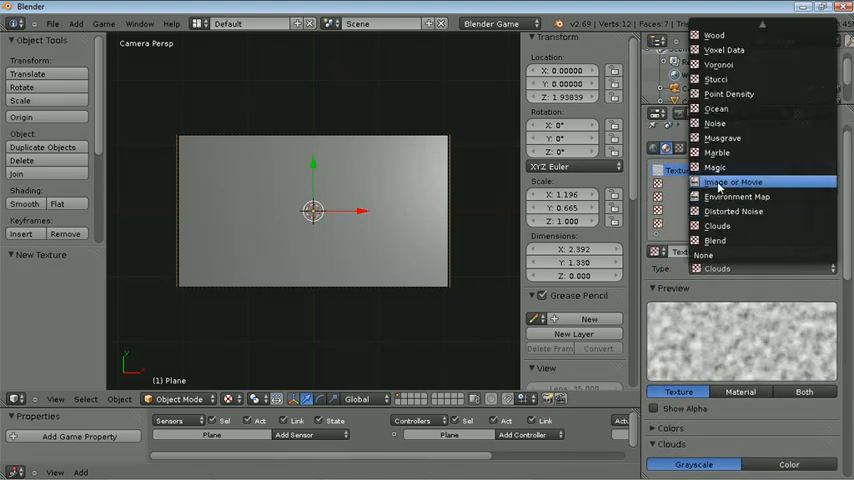
pyautogui.click(733, 181)
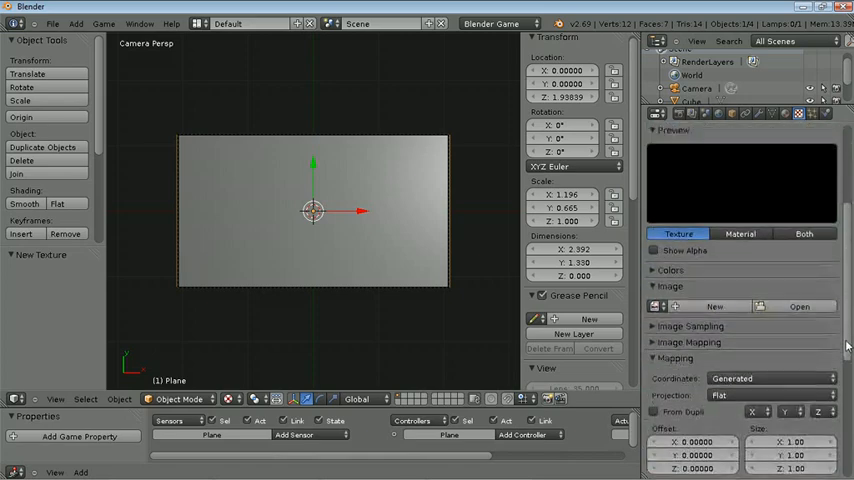
pyautogui.click(798, 306)
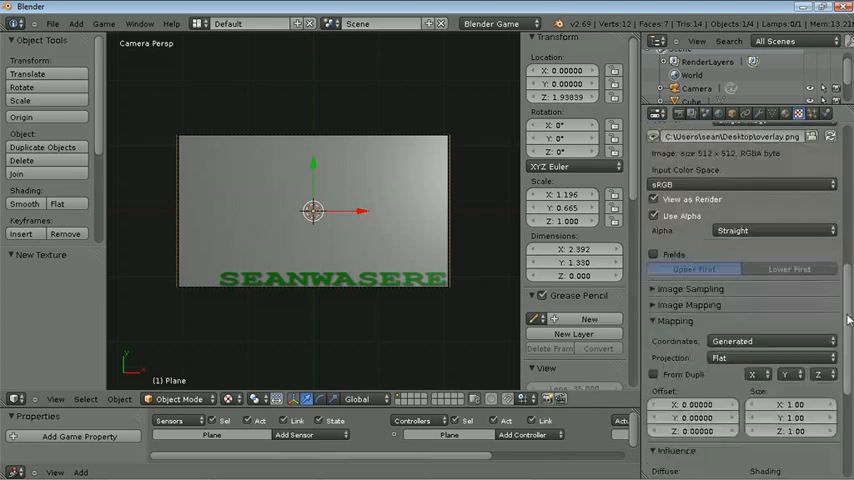
pyautogui.scroll(-3)
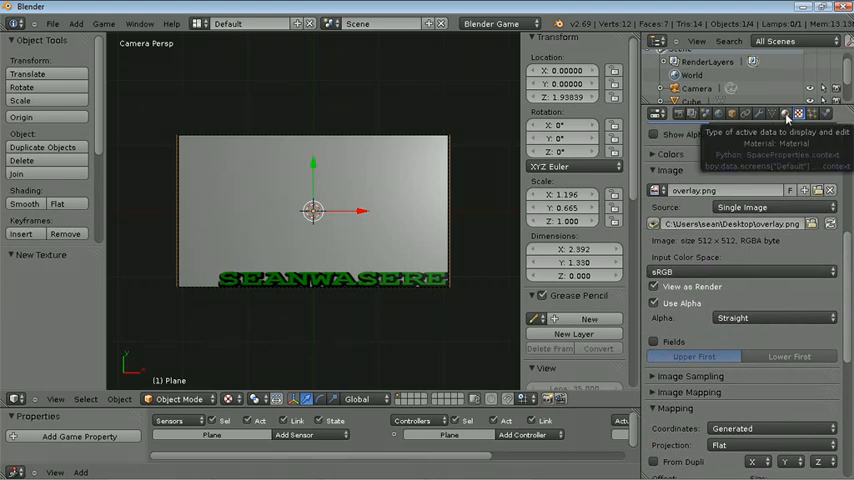
# Make the plane's material Z-transparent with alpha 0, the SEANWASERE texture driving alpha.
pyautogui.click(785, 113)
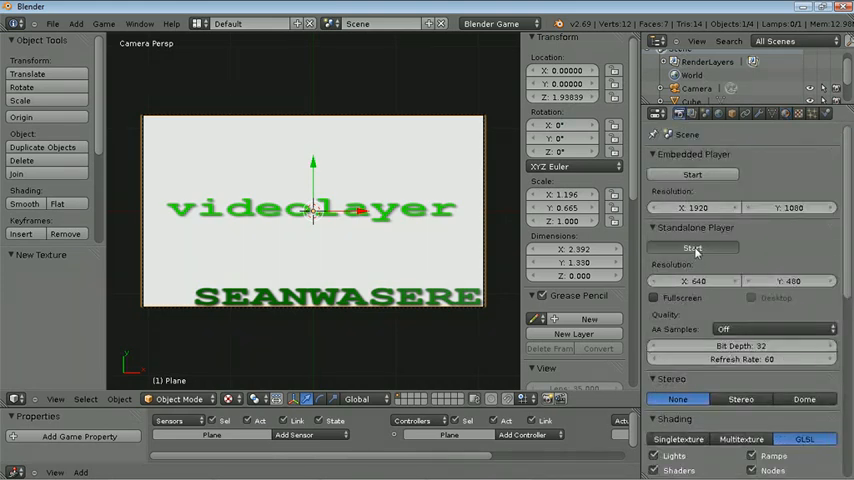
# Launch the scene in the Standalone Player and maximize the game window to full screen.
pyautogui.click(692, 248)
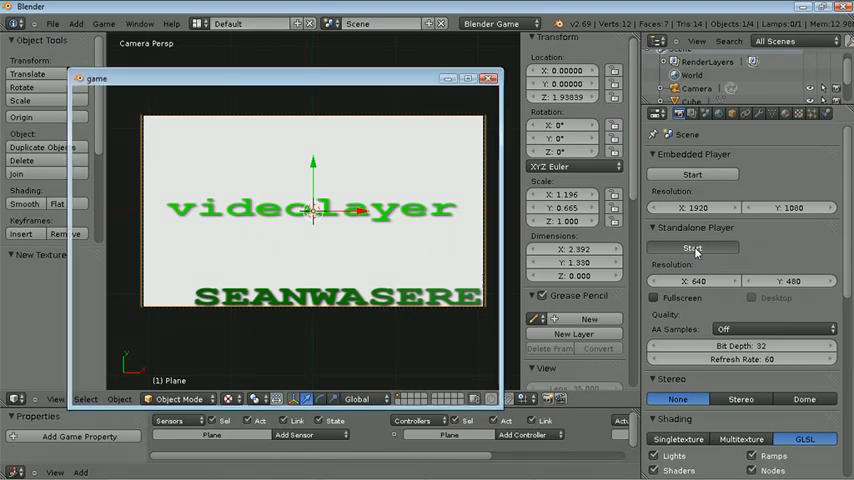
pyautogui.click(692, 248)
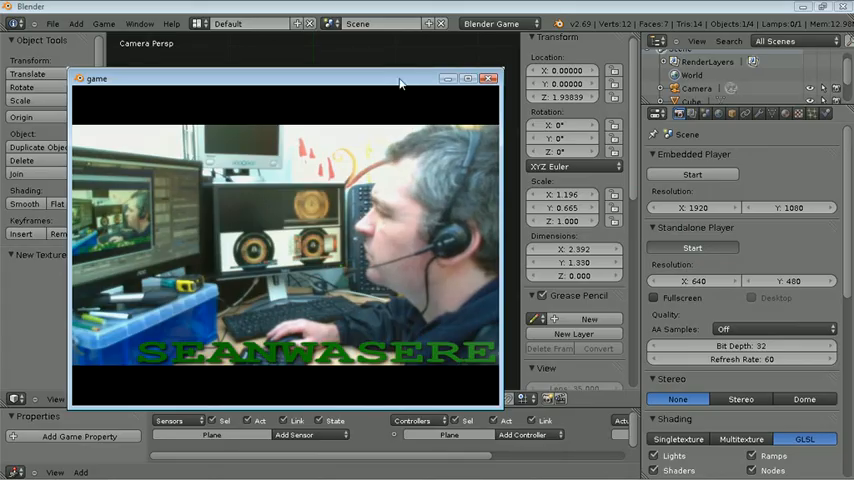
pyautogui.click(467, 79)
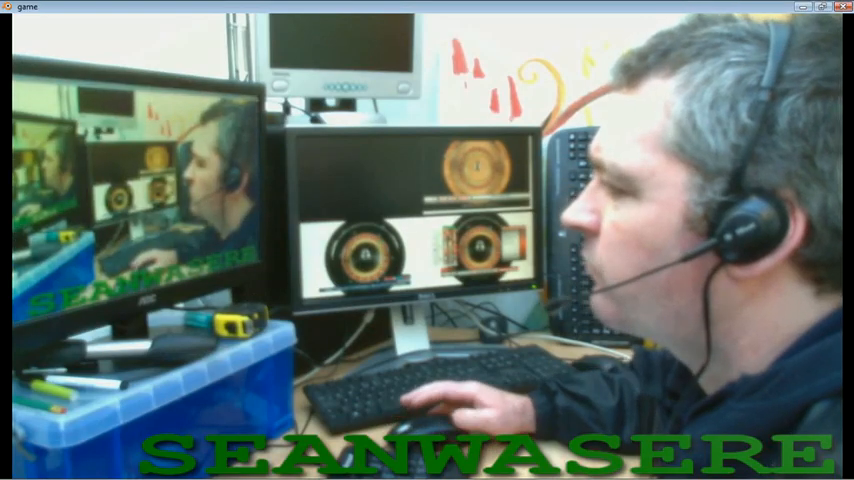